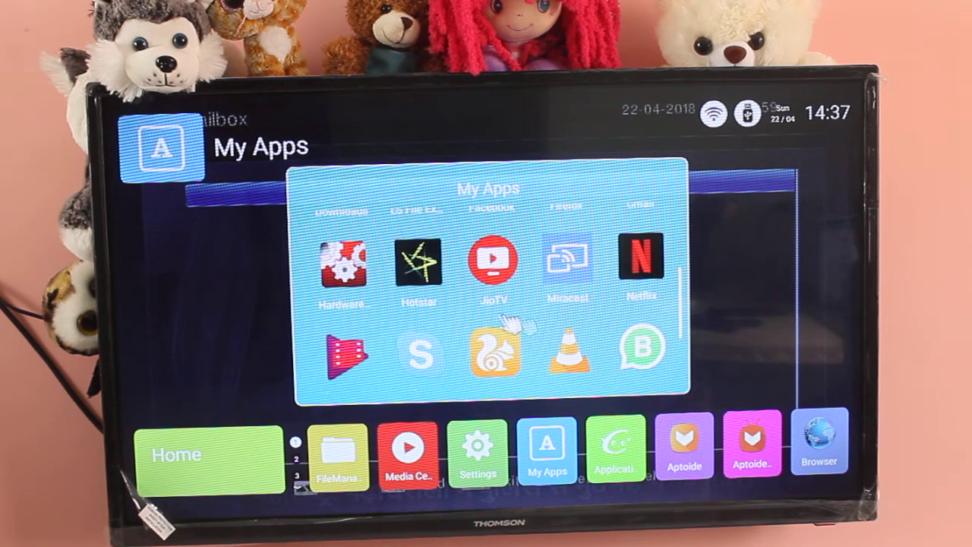
Launch Hardware Info from the My Apps panel to reach its hardware category menu
left_click(341, 264)
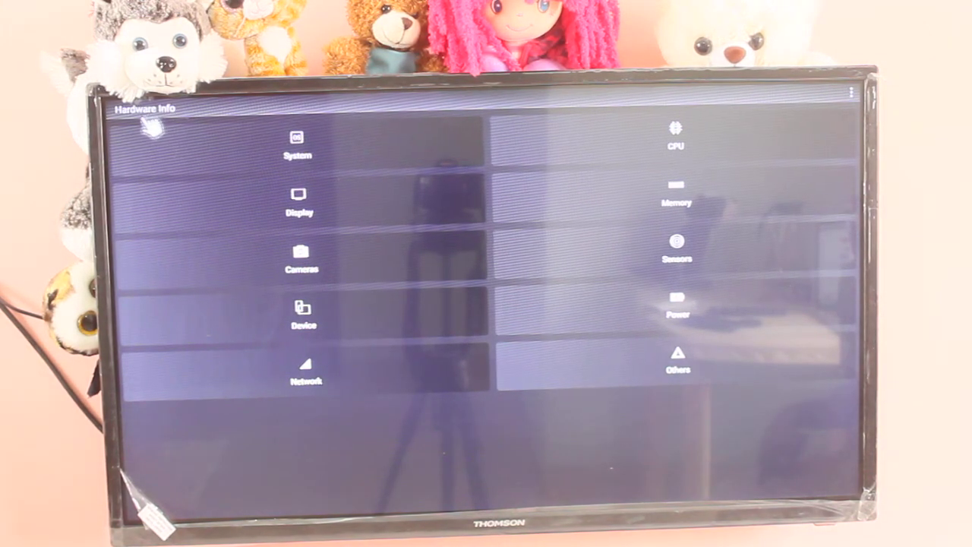
mouse_move(190, 126)
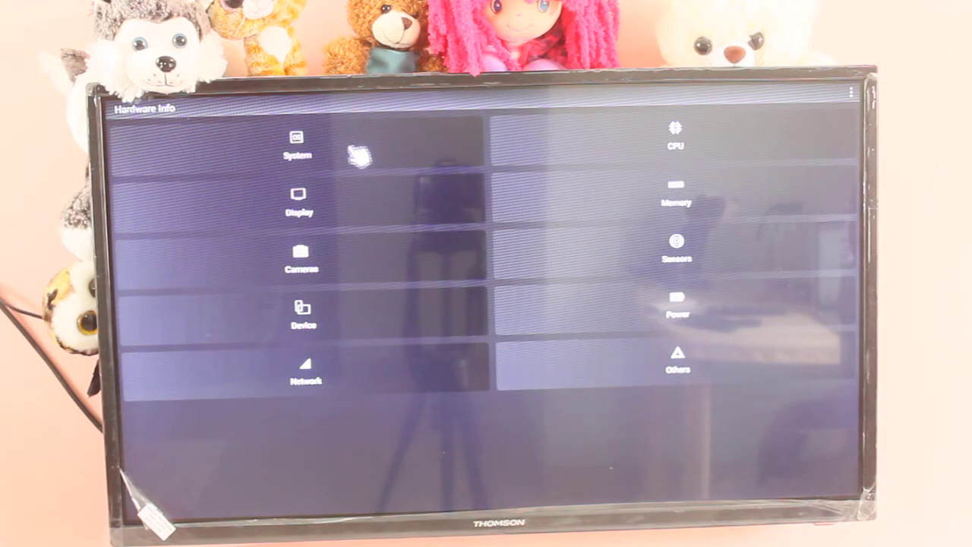
mouse_move(326, 155)
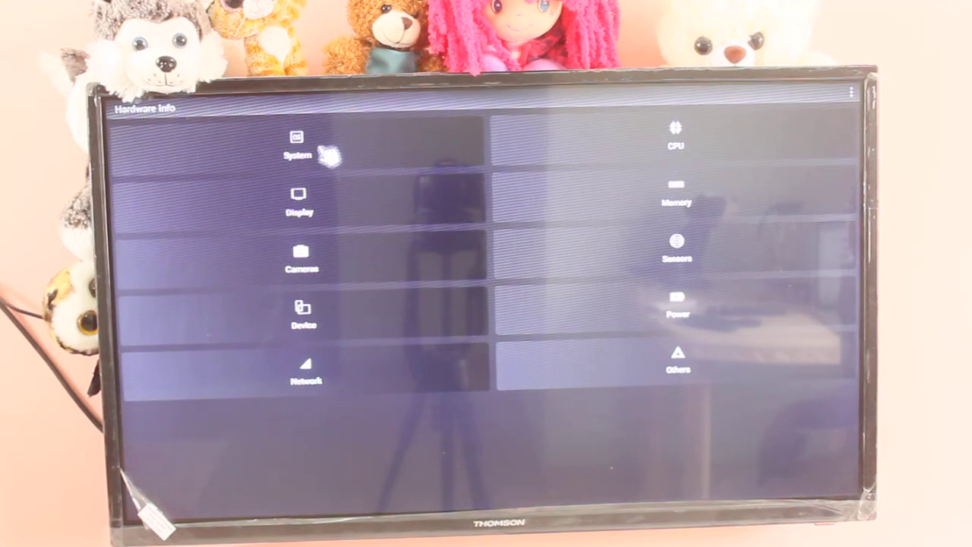
left_click(297, 145)
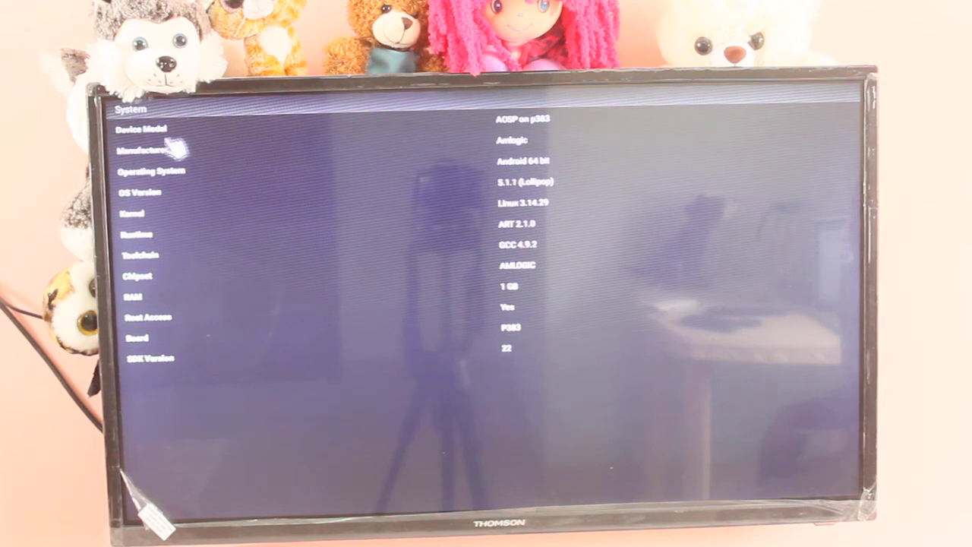
mouse_move(194, 163)
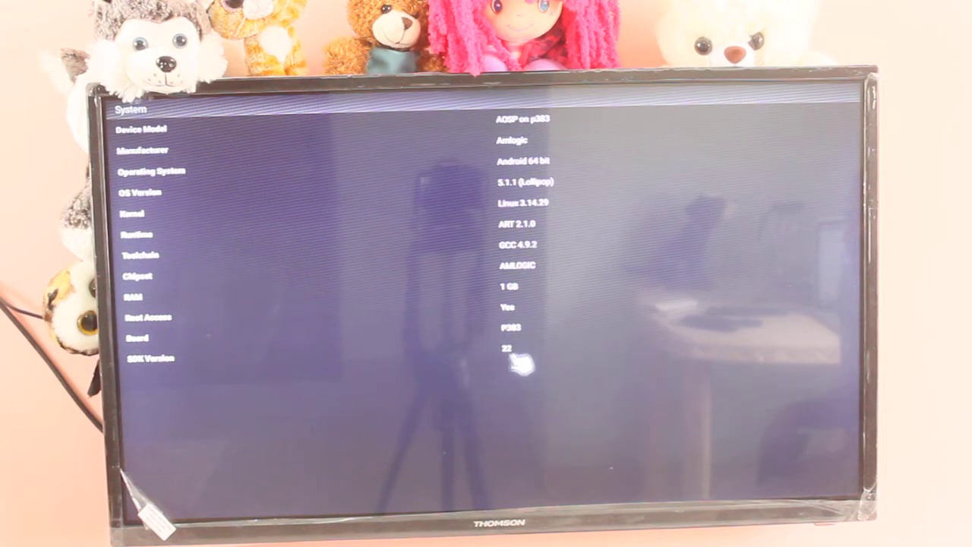
mouse_move(634, 354)
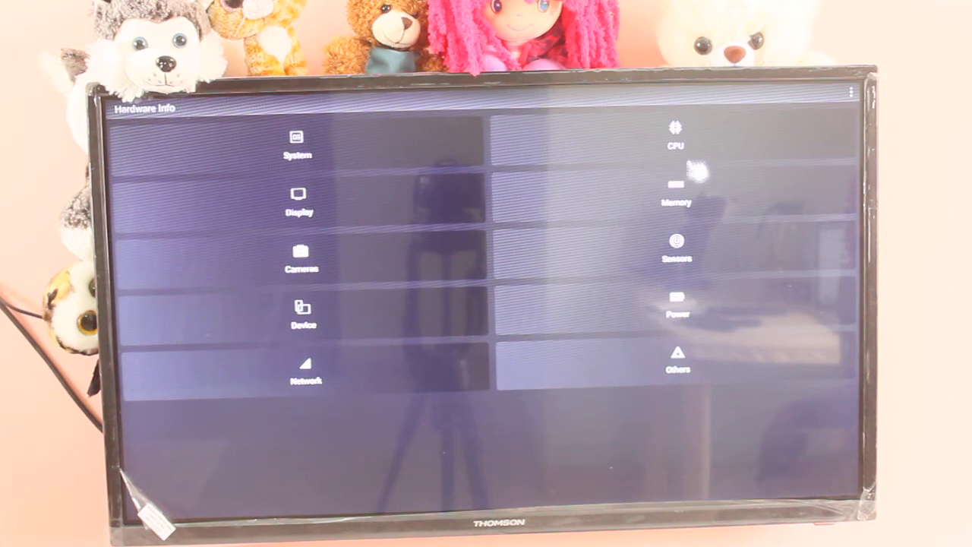
left_click(675, 137)
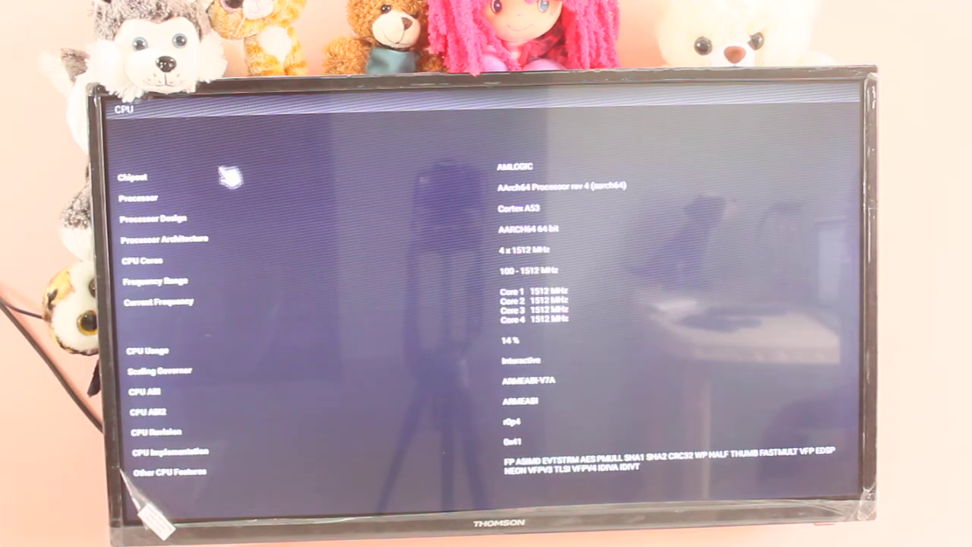
mouse_move(190, 236)
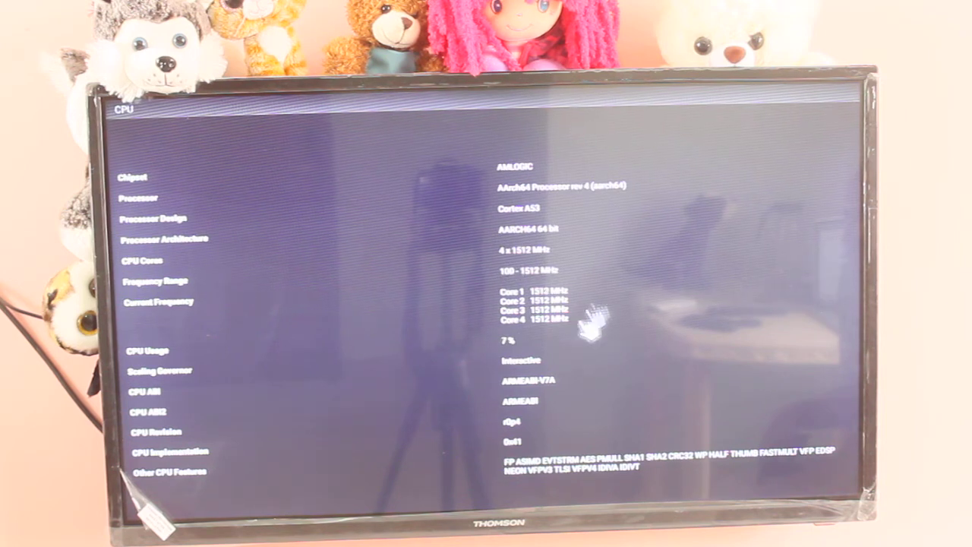
mouse_move(531, 350)
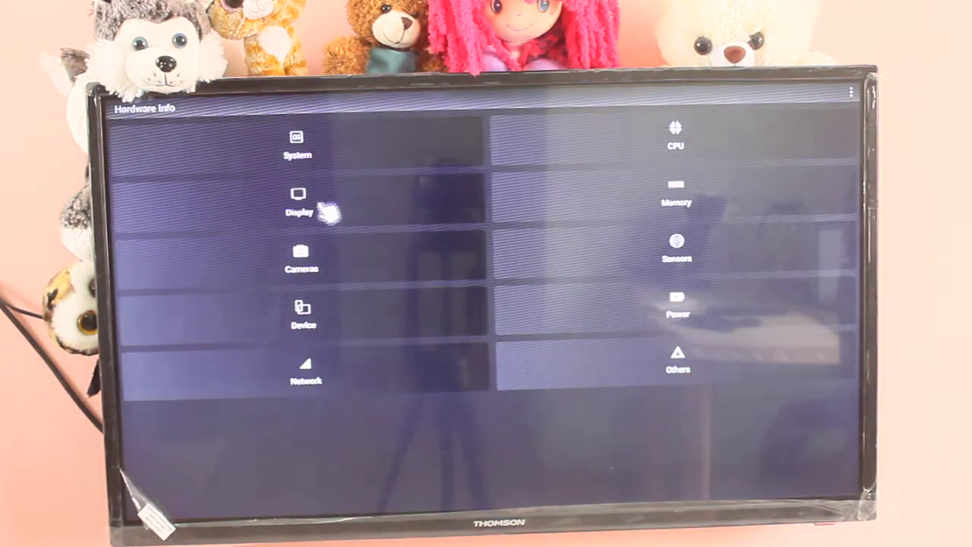
left_click(299, 201)
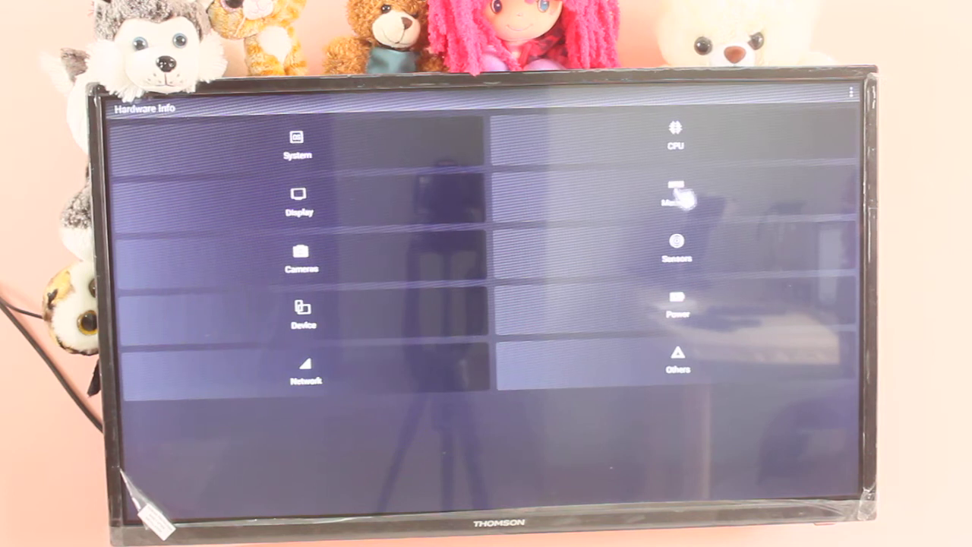
left_click(676, 198)
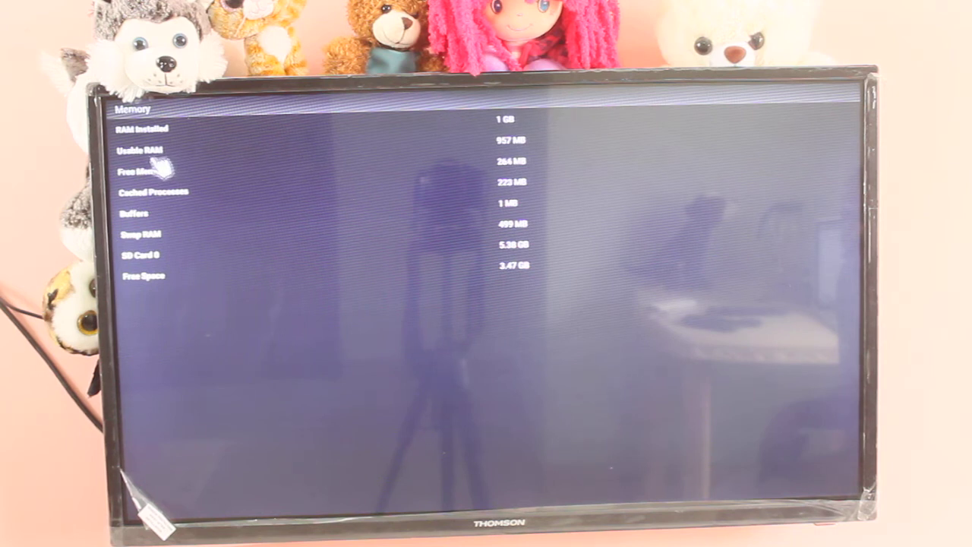
mouse_move(179, 215)
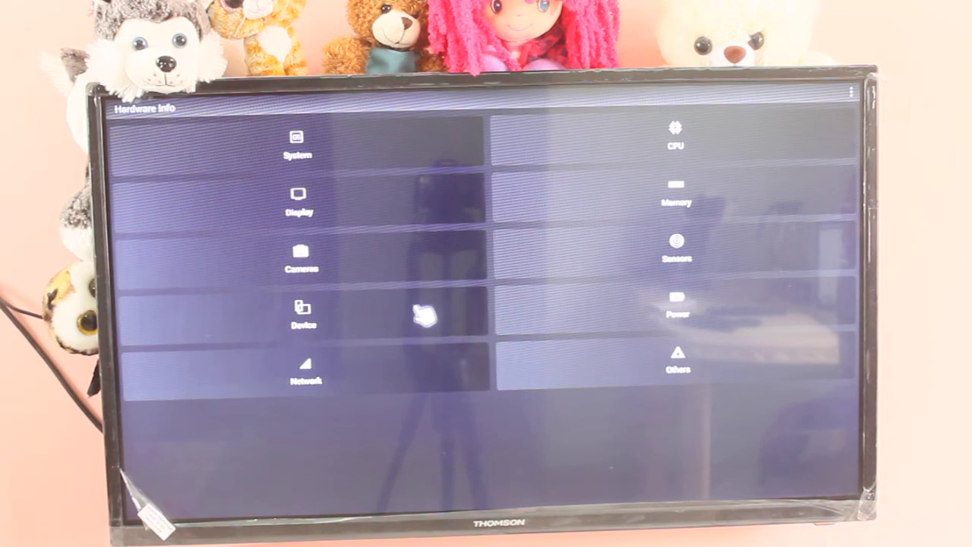
mouse_move(353, 326)
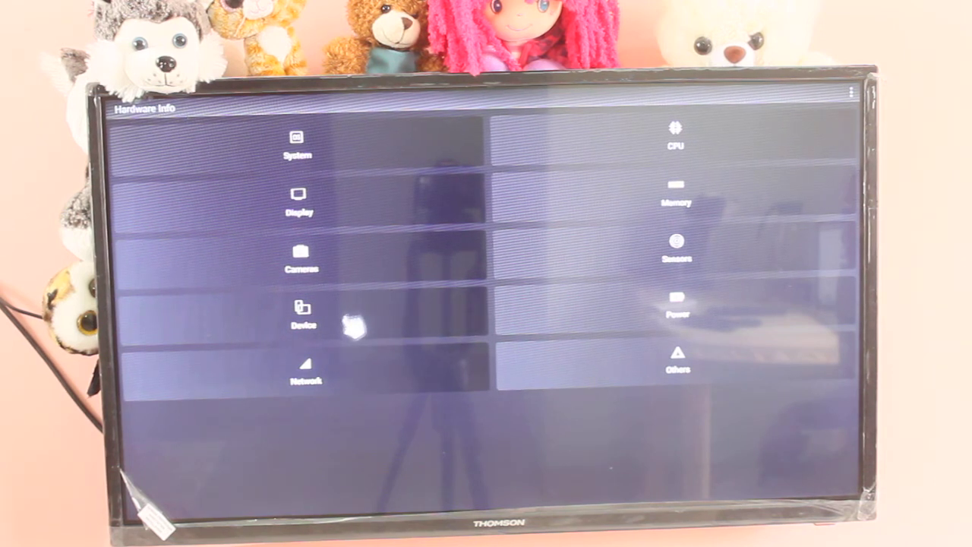
Open the Device page showing the Amlogic AOSP p383 box running Android 5.1.1
left_click(303, 311)
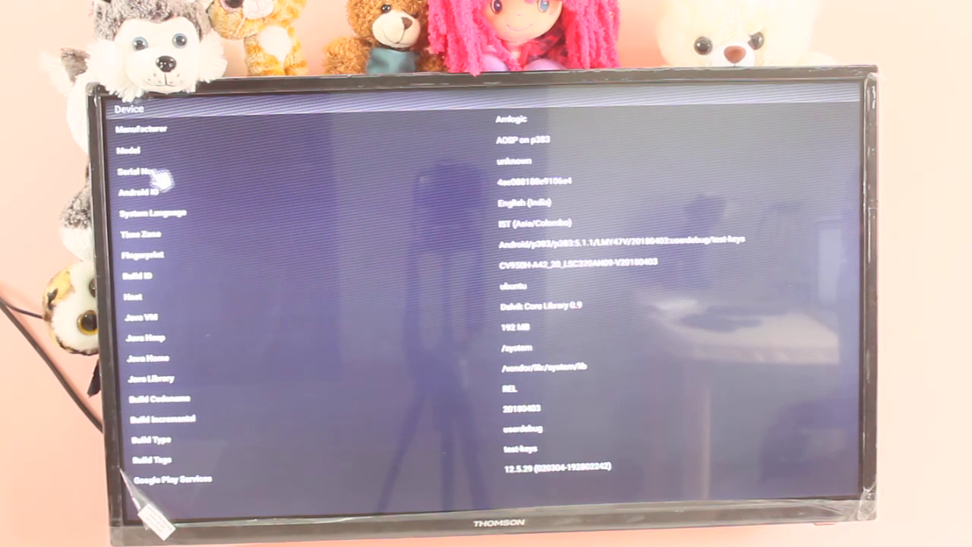
mouse_move(171, 357)
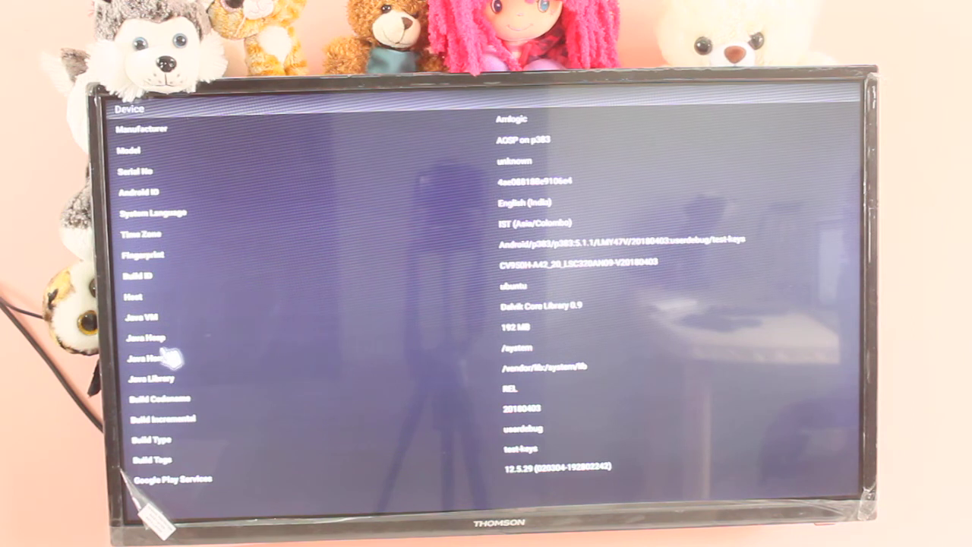
mouse_move(160, 486)
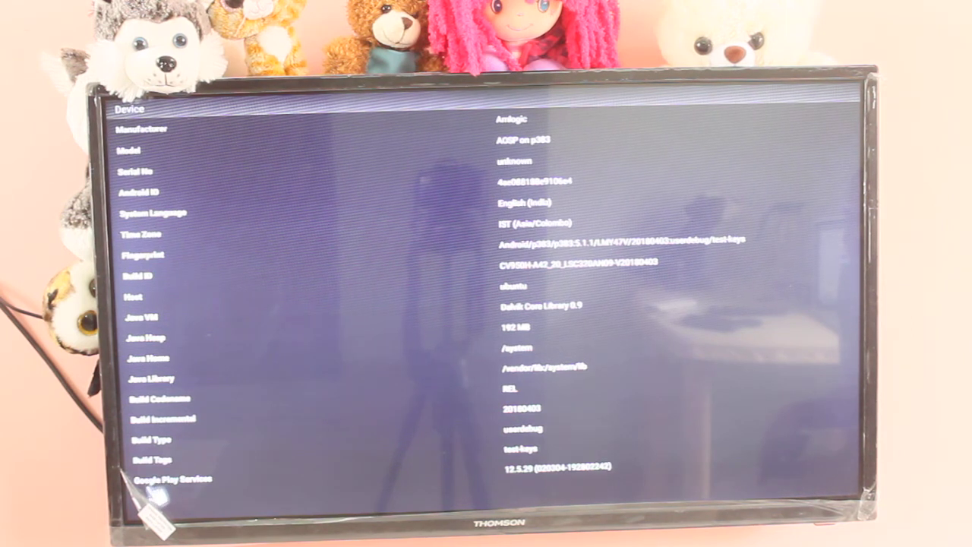